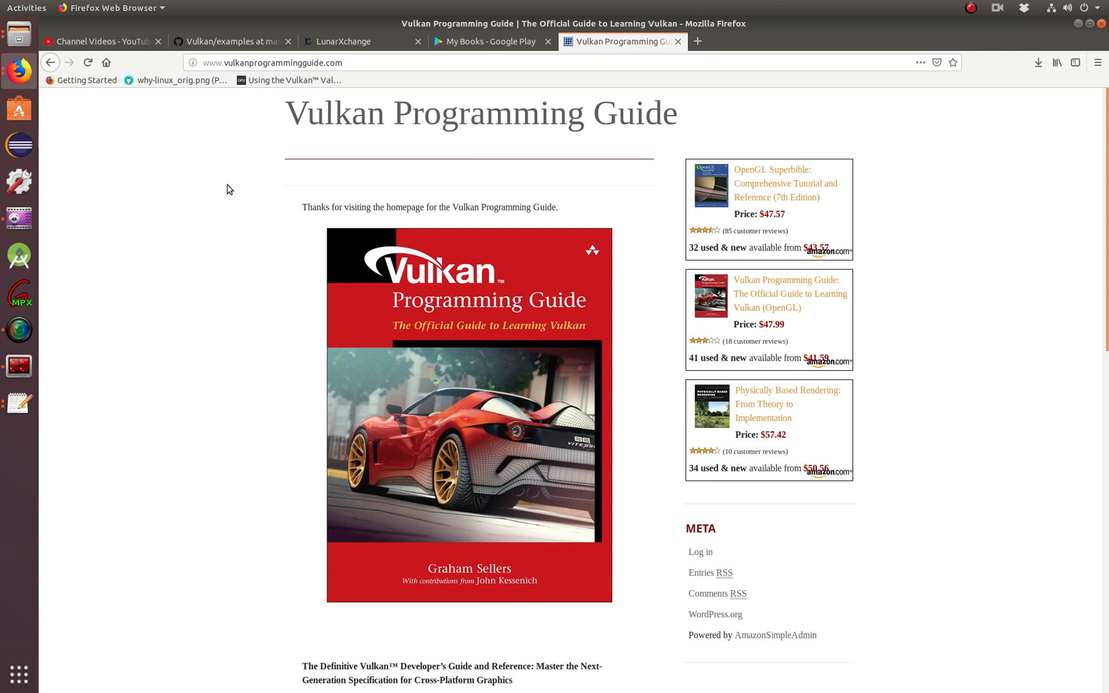
- Open the Vulkan Programming Guide from the My Books library in the reader
left_click(492, 41)
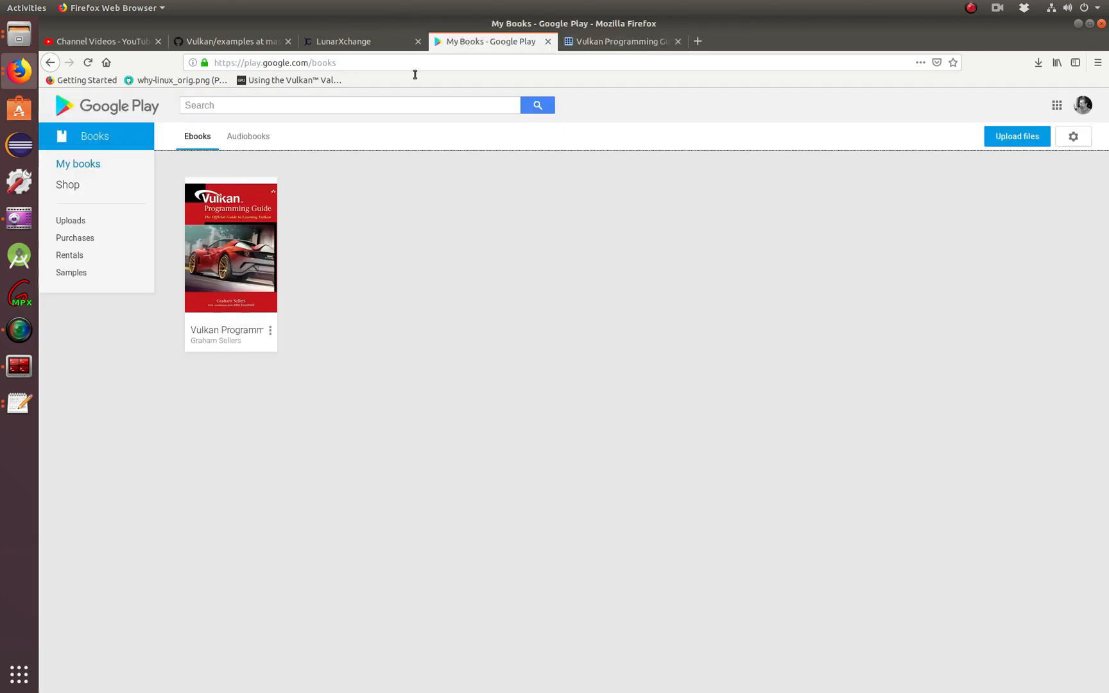
left_click(230, 245)
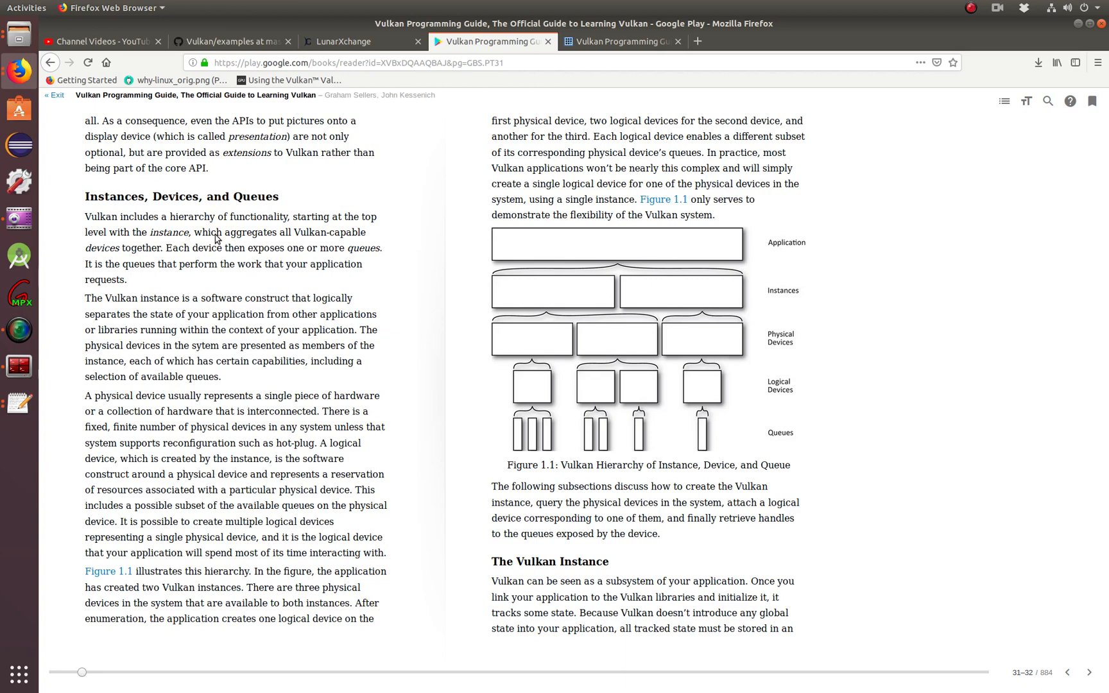
mouse_move(299, 343)
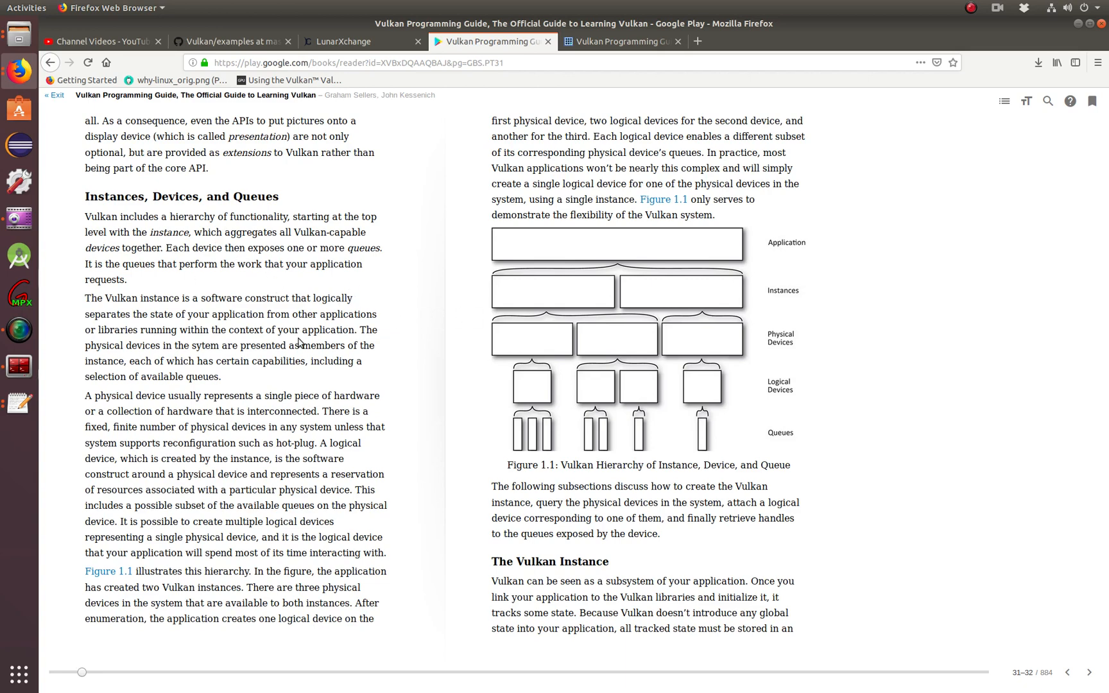
mouse_move(133, 304)
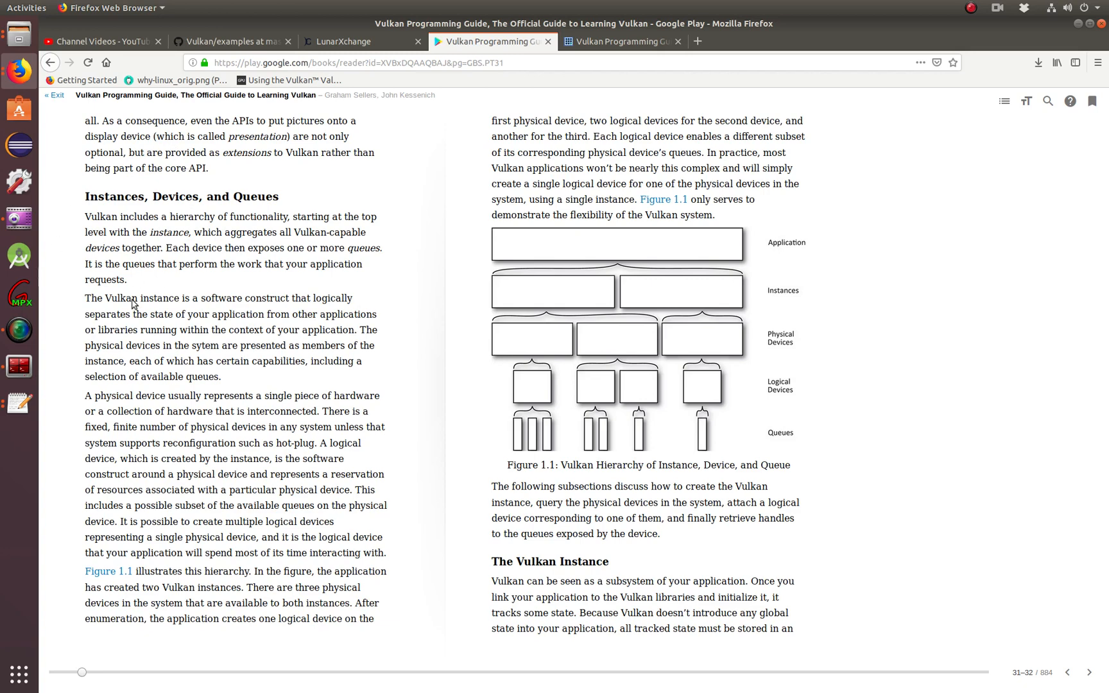
mouse_move(183, 252)
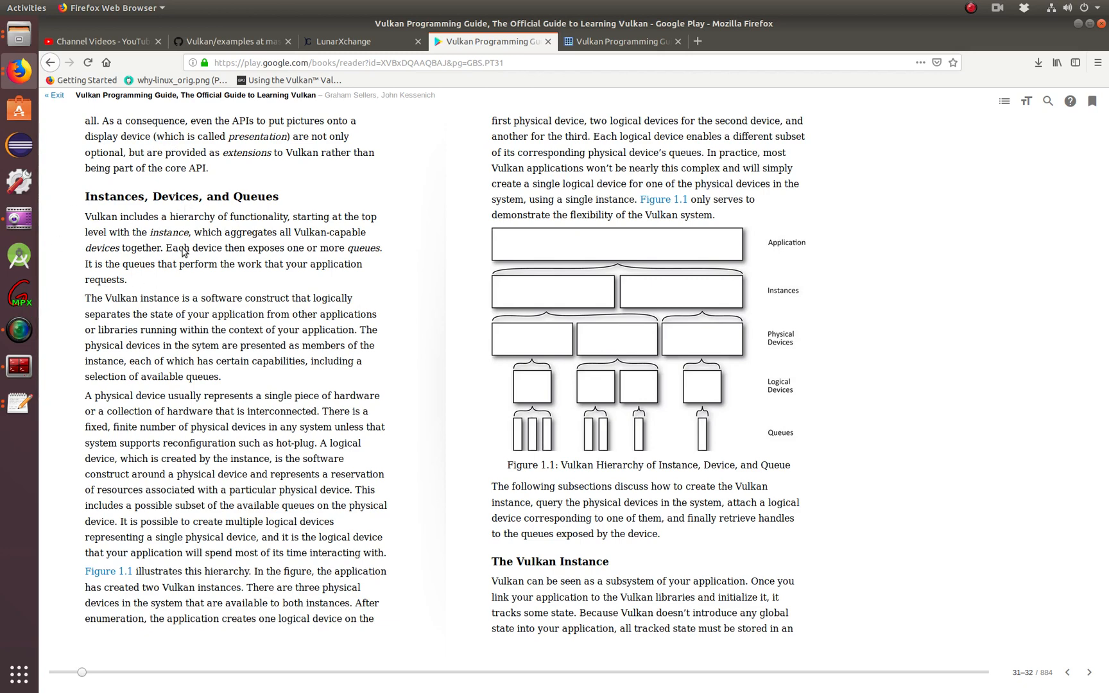
mouse_move(214, 297)
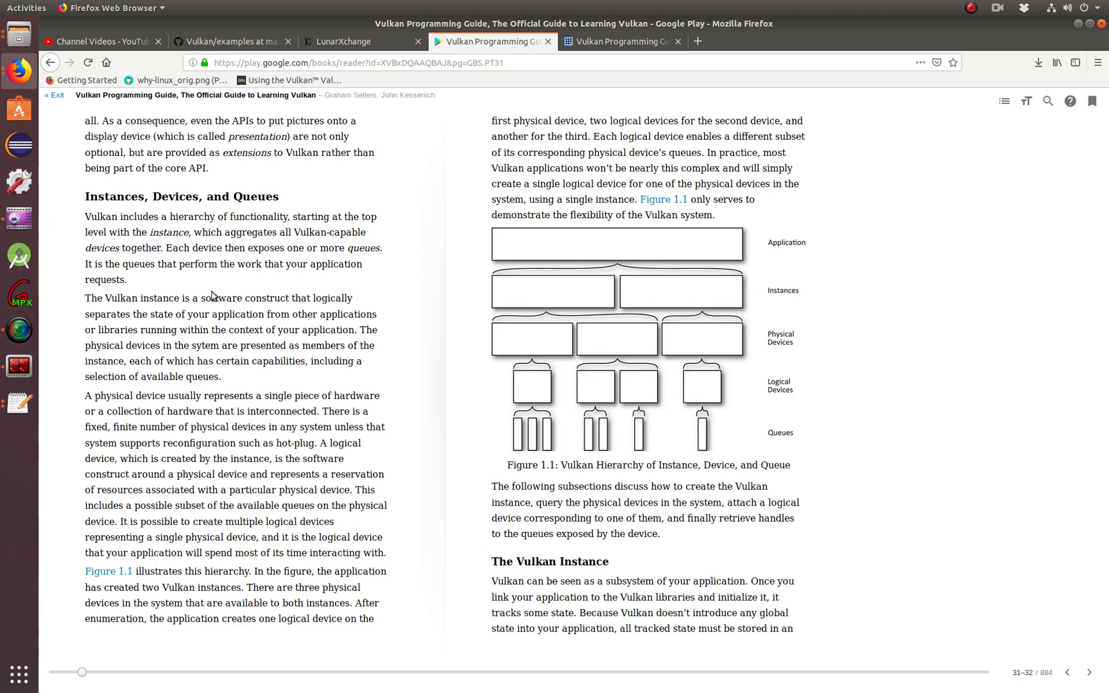
mouse_move(173, 268)
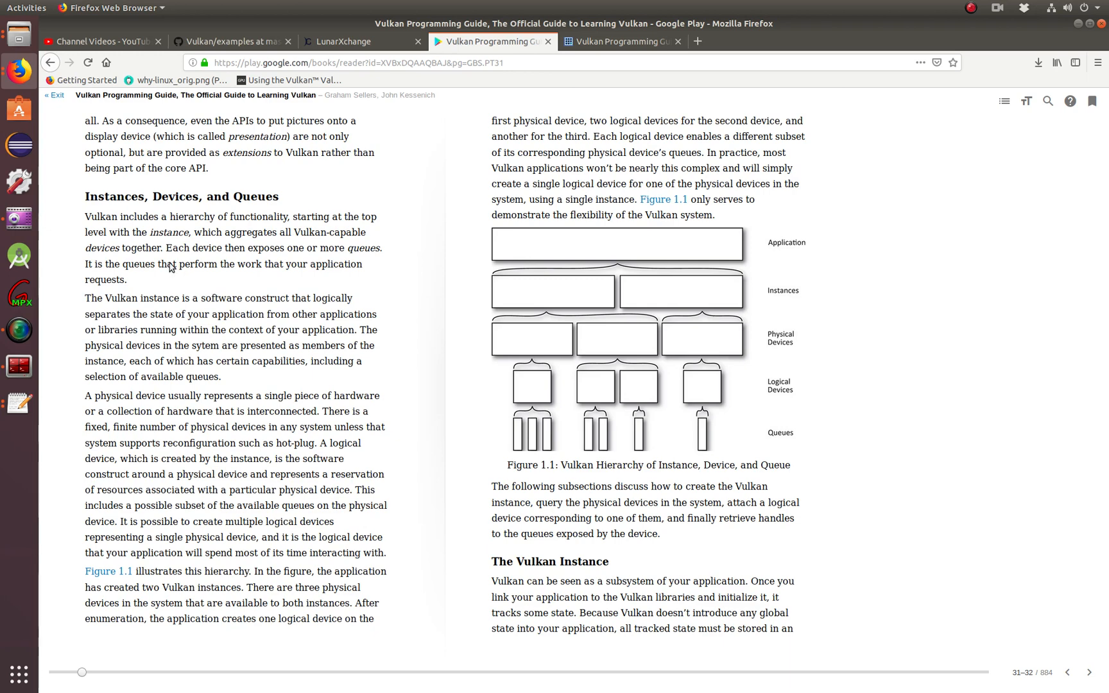
- Select the words 'Instances, Devices,' in the section heading
double_click(108, 196)
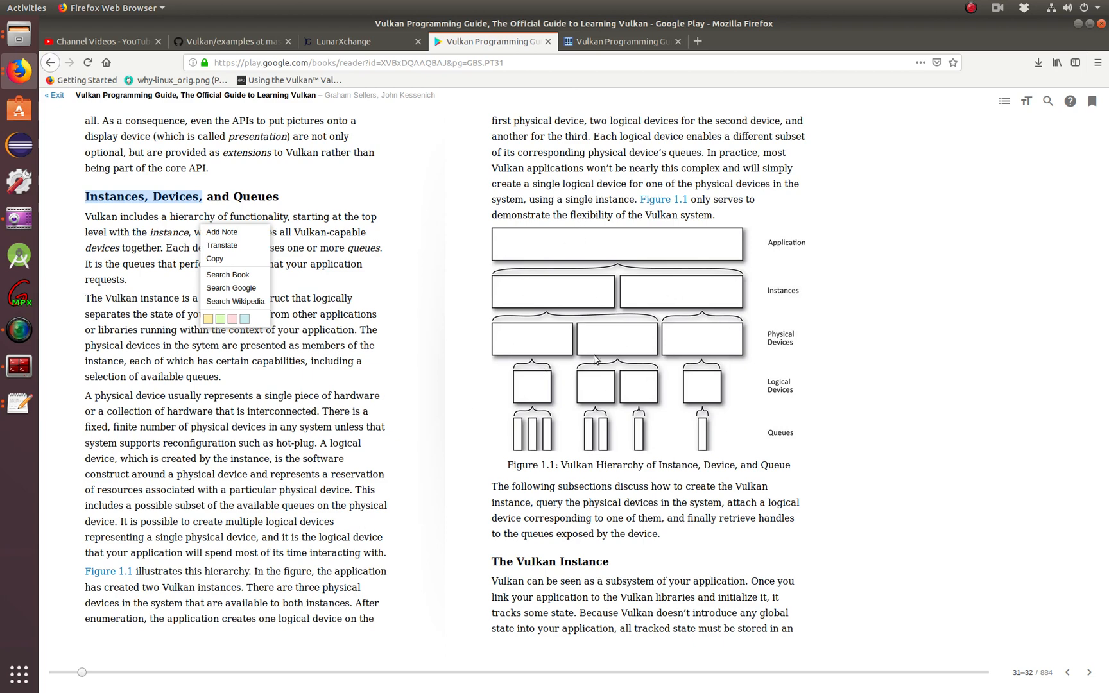
mouse_move(630, 515)
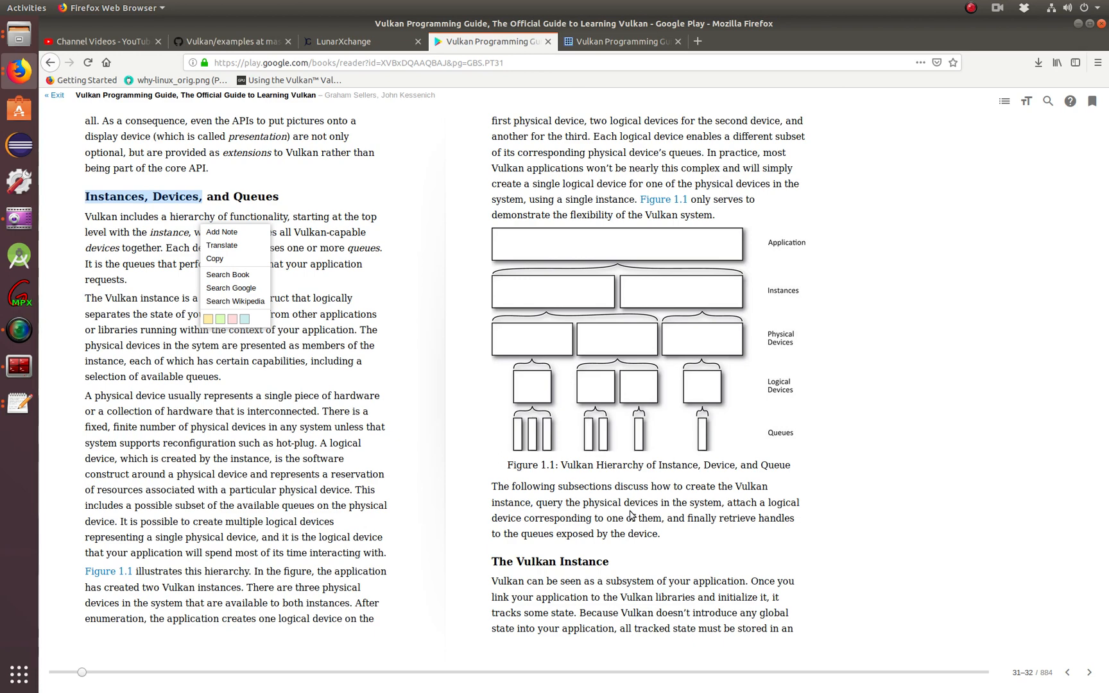
mouse_move(854, 480)
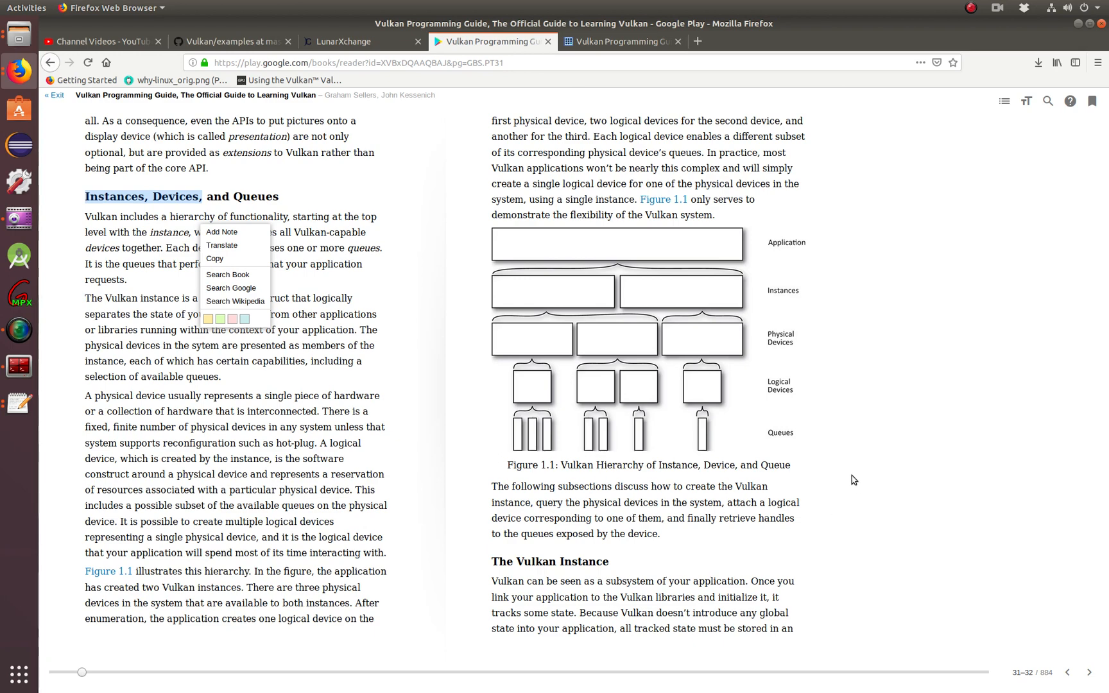
mouse_move(632, 294)
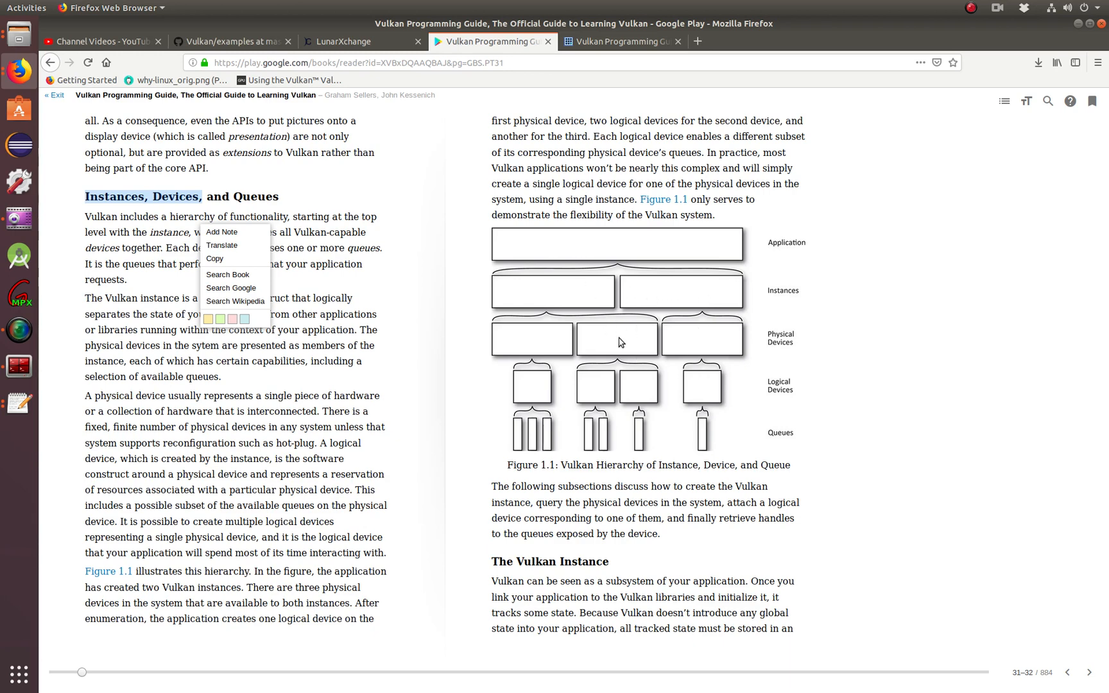
mouse_move(789, 418)
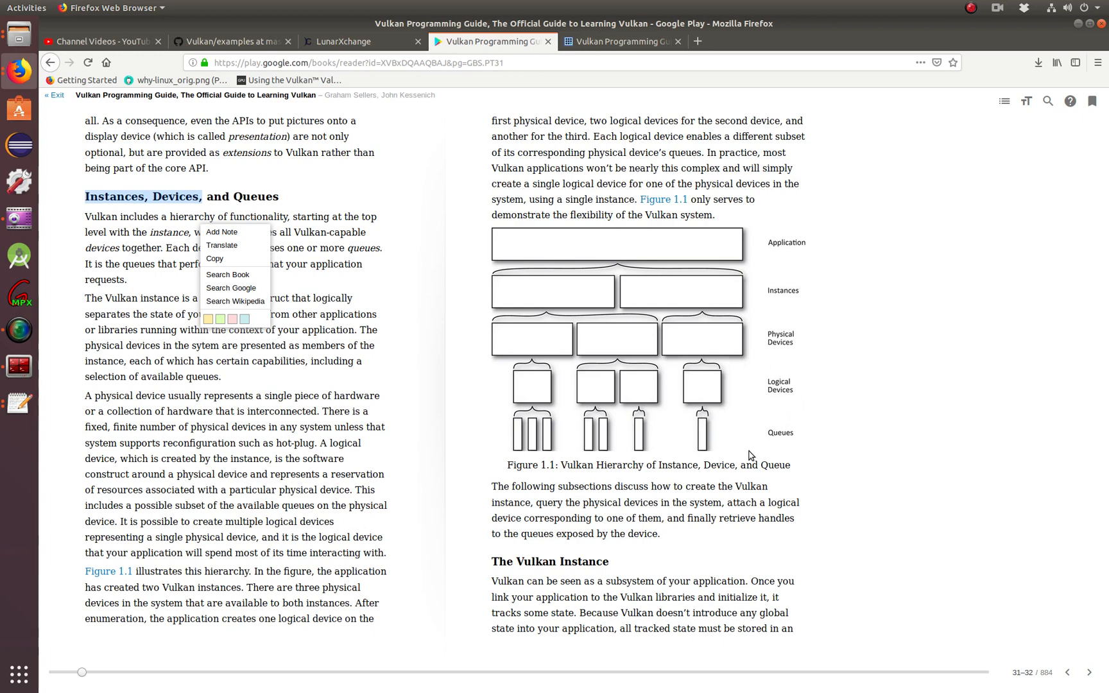
mouse_move(584, 414)
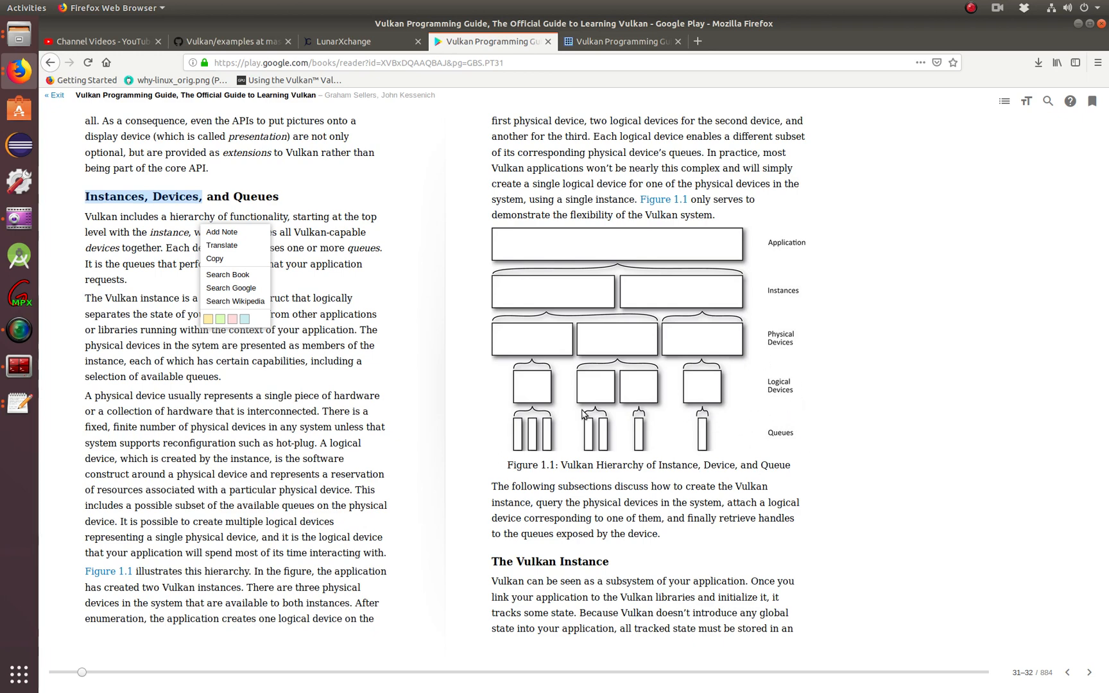
mouse_move(730, 479)
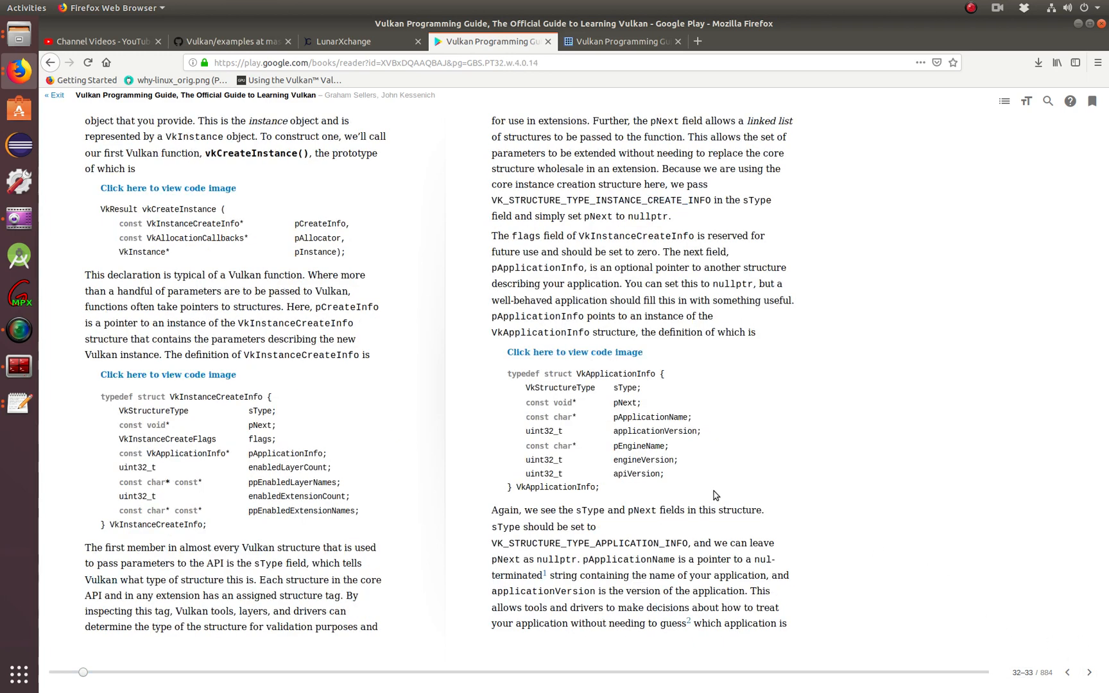
mouse_move(120, 396)
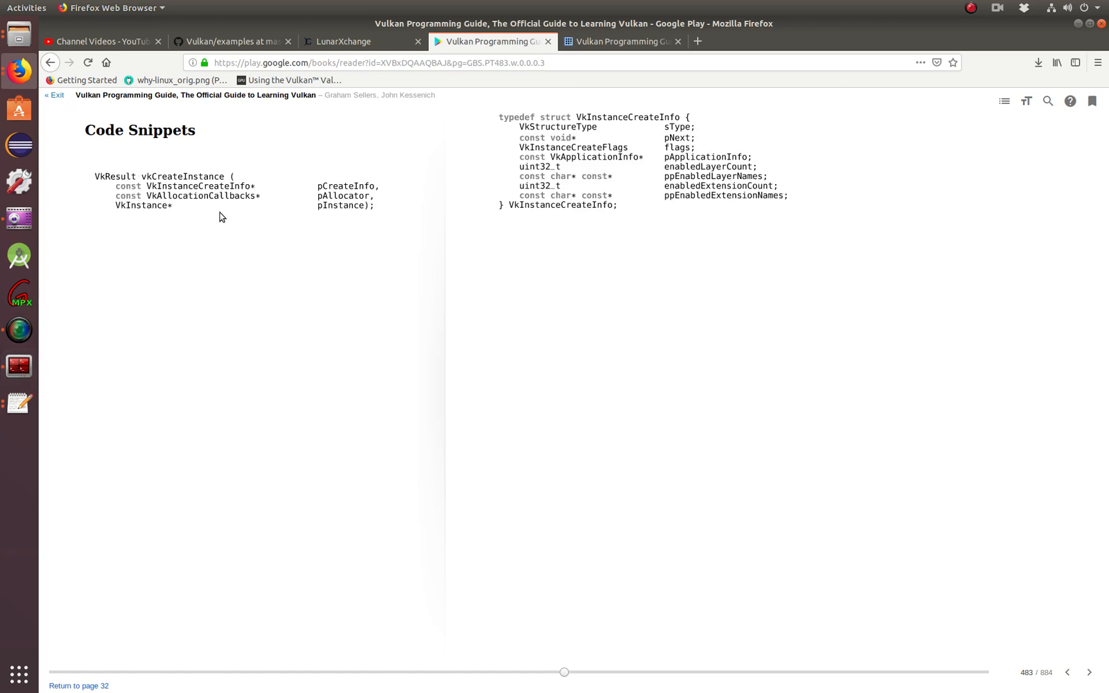
mouse_move(395, 269)
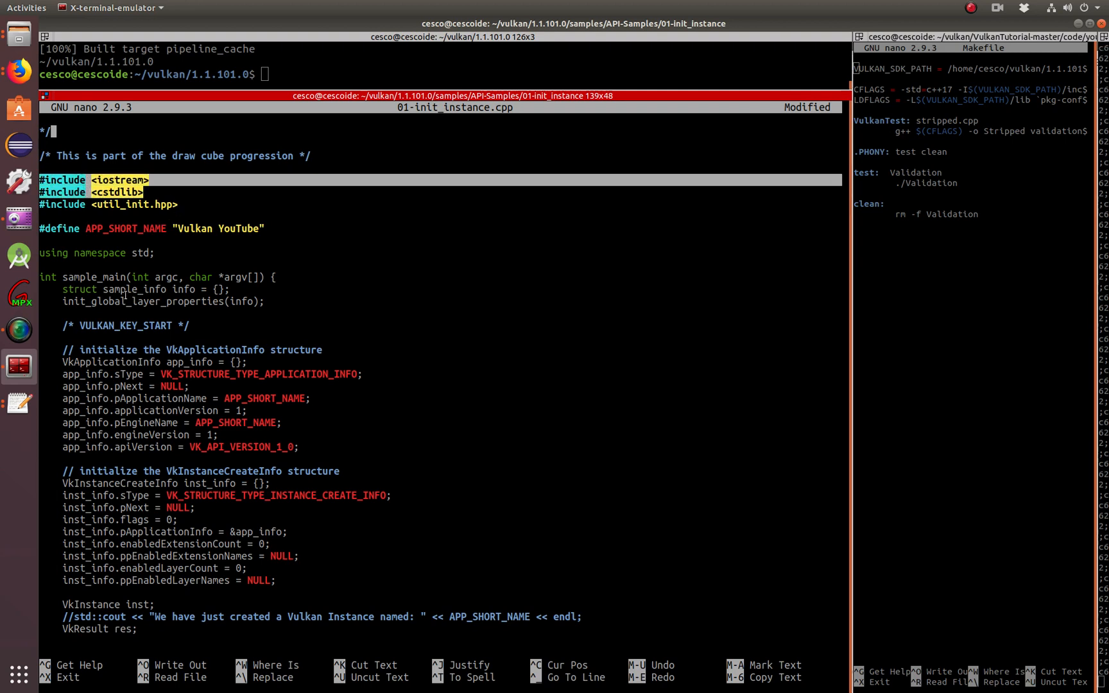
mouse_move(180, 370)
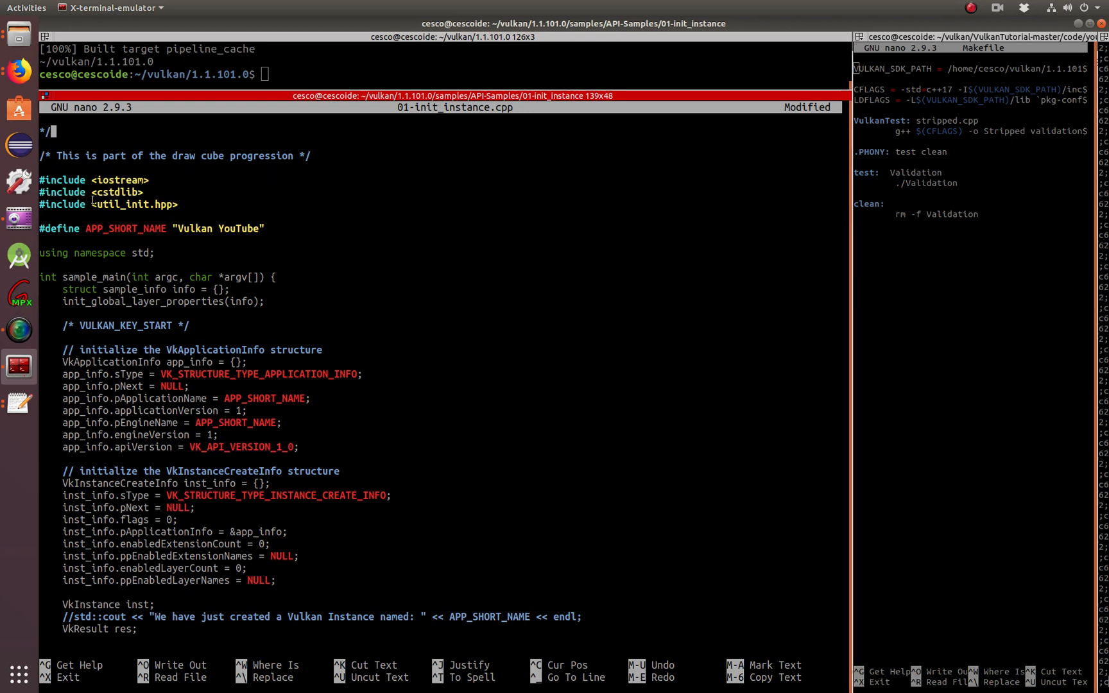
- Select a word in the 01-init_instance.cpp source while reviewing the instance setup code
double_click(131, 204)
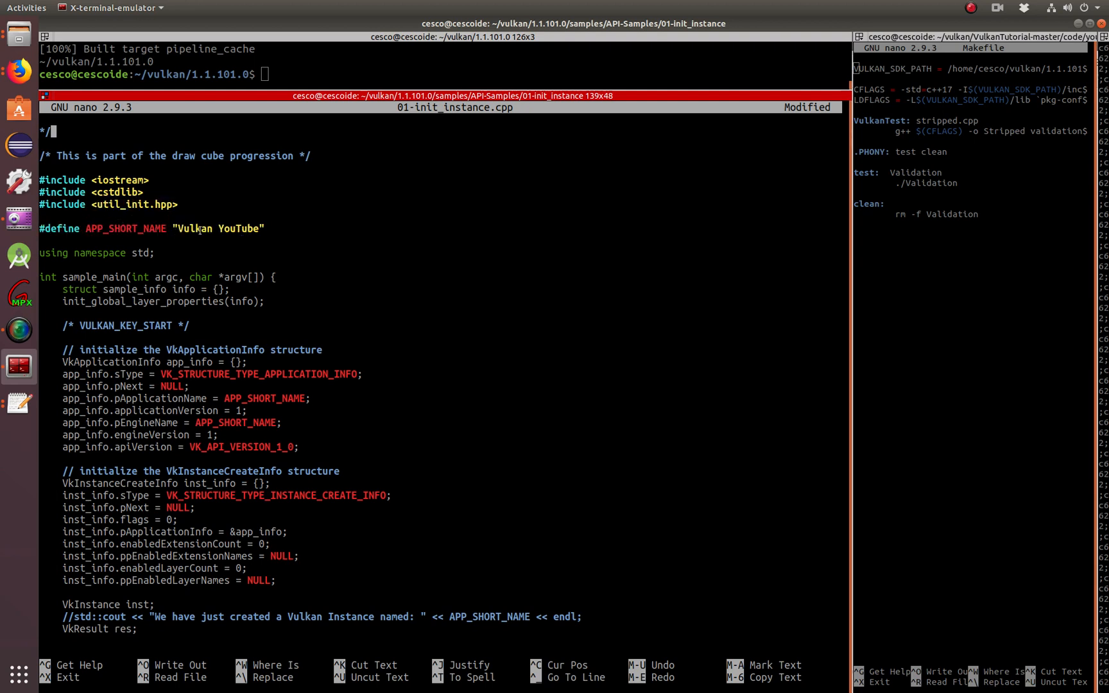
double_click(220, 228)
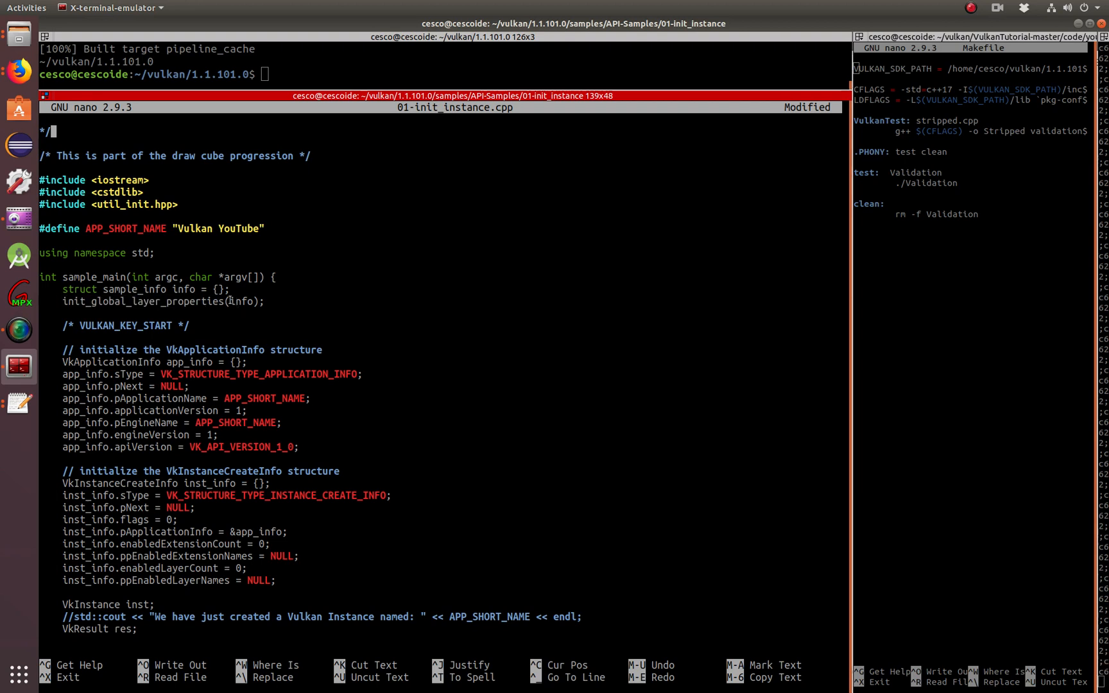
double_click(240, 301)
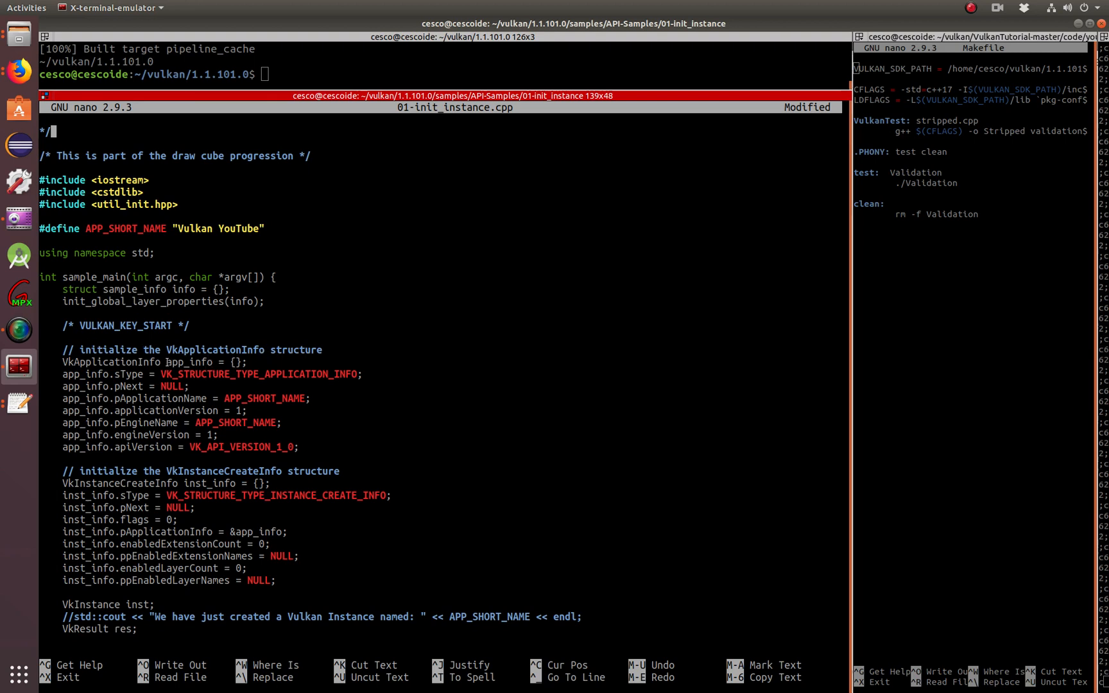
double_click(191, 361)
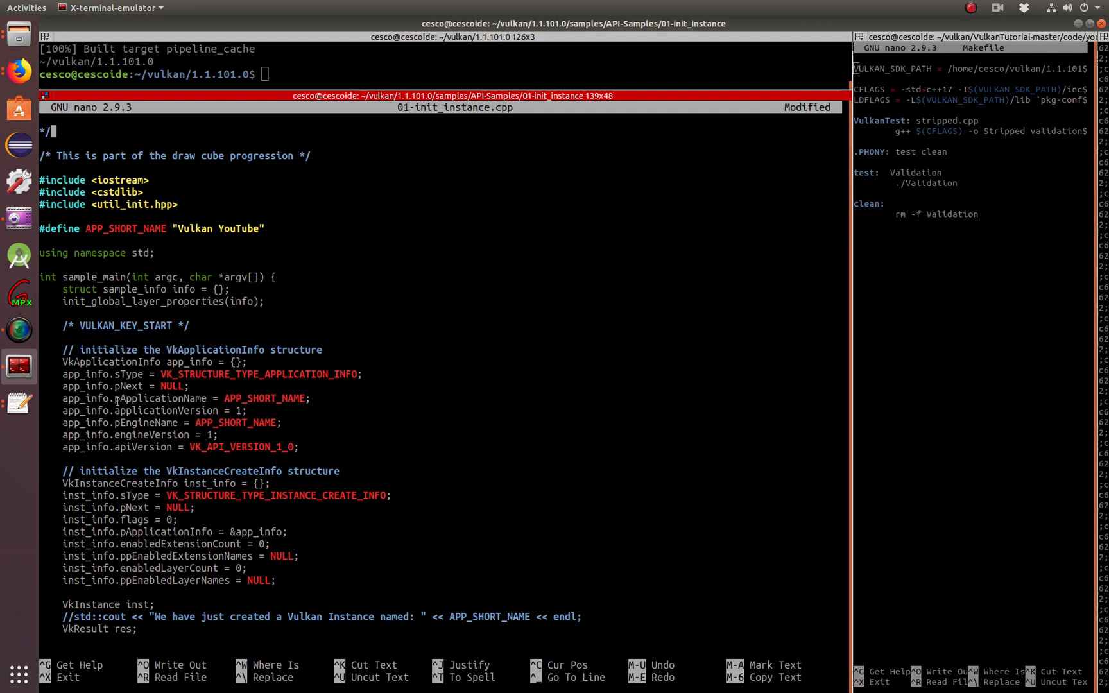
double_click(80, 398)
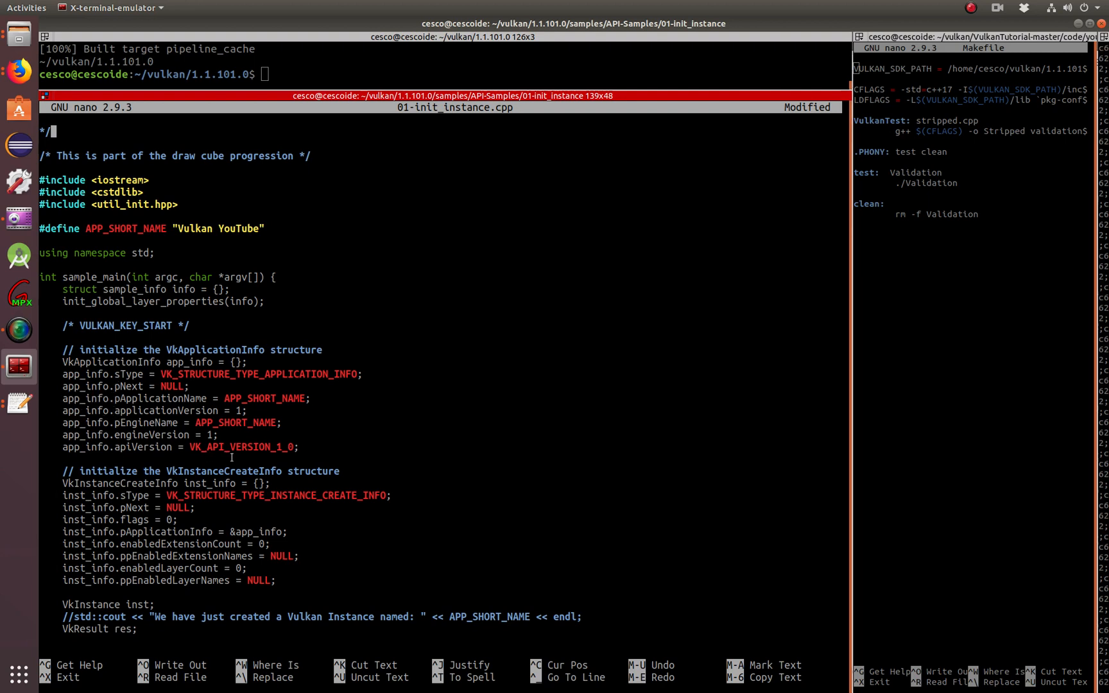
double_click(240, 446)
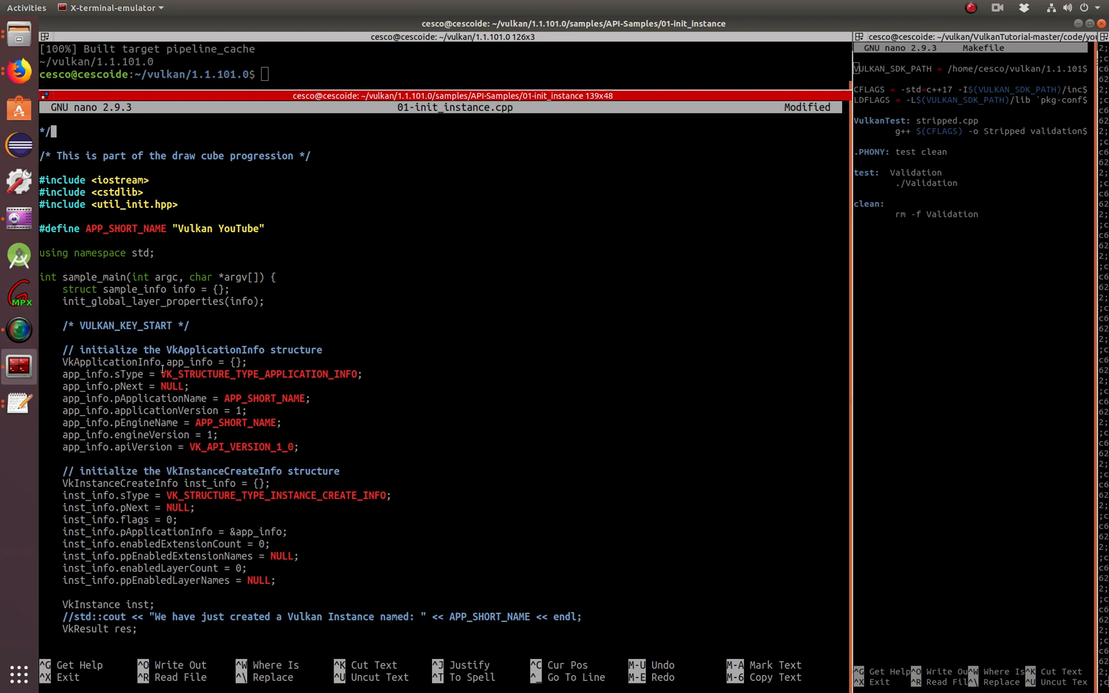
mouse_move(241, 324)
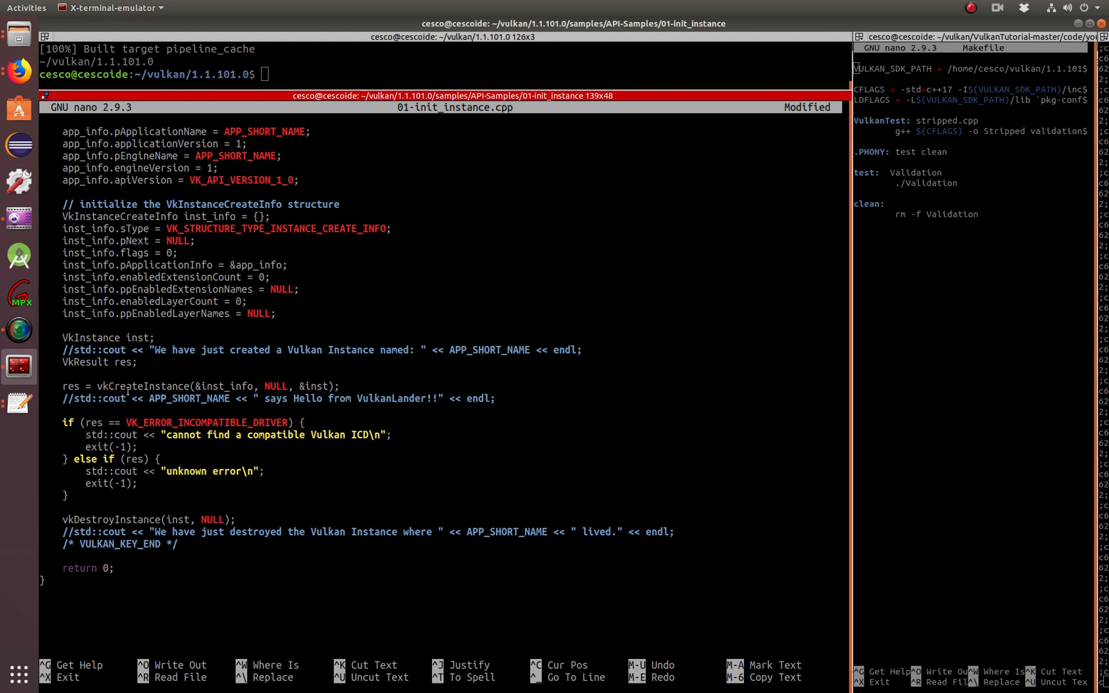
double_click(82, 338)
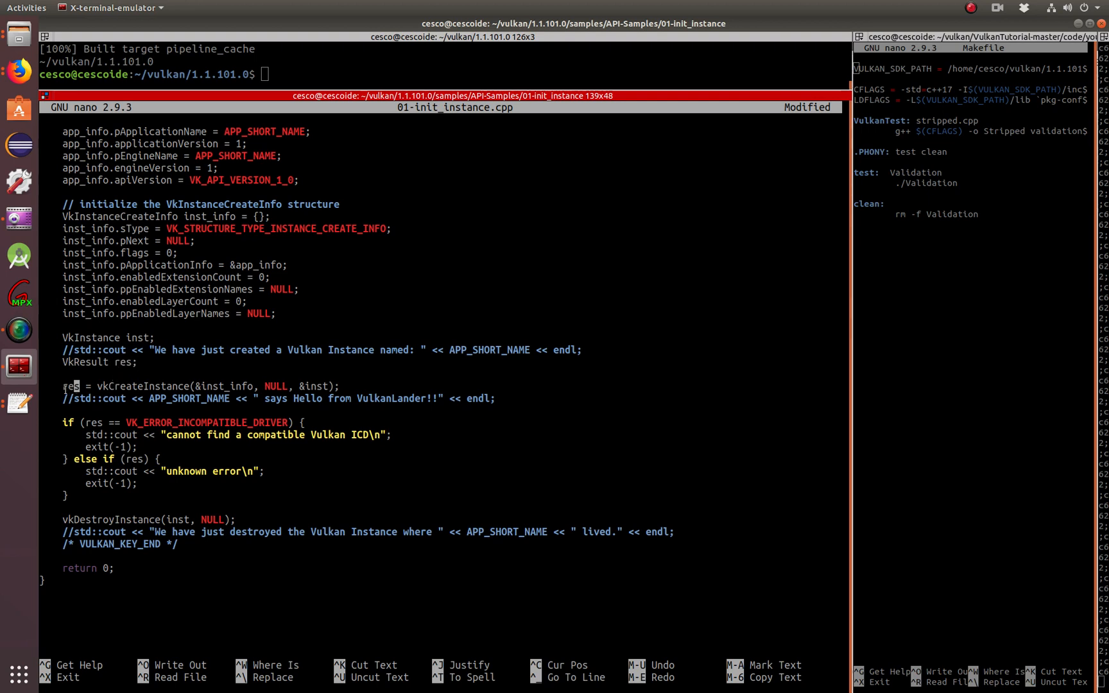
type("I")
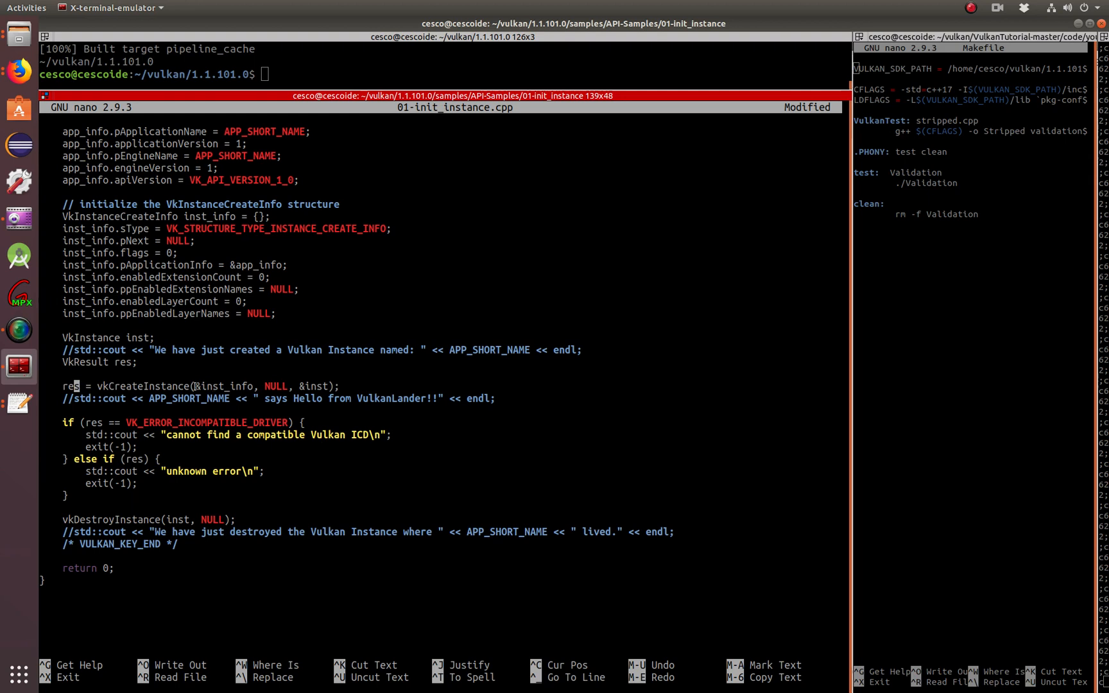
double_click(222, 386)
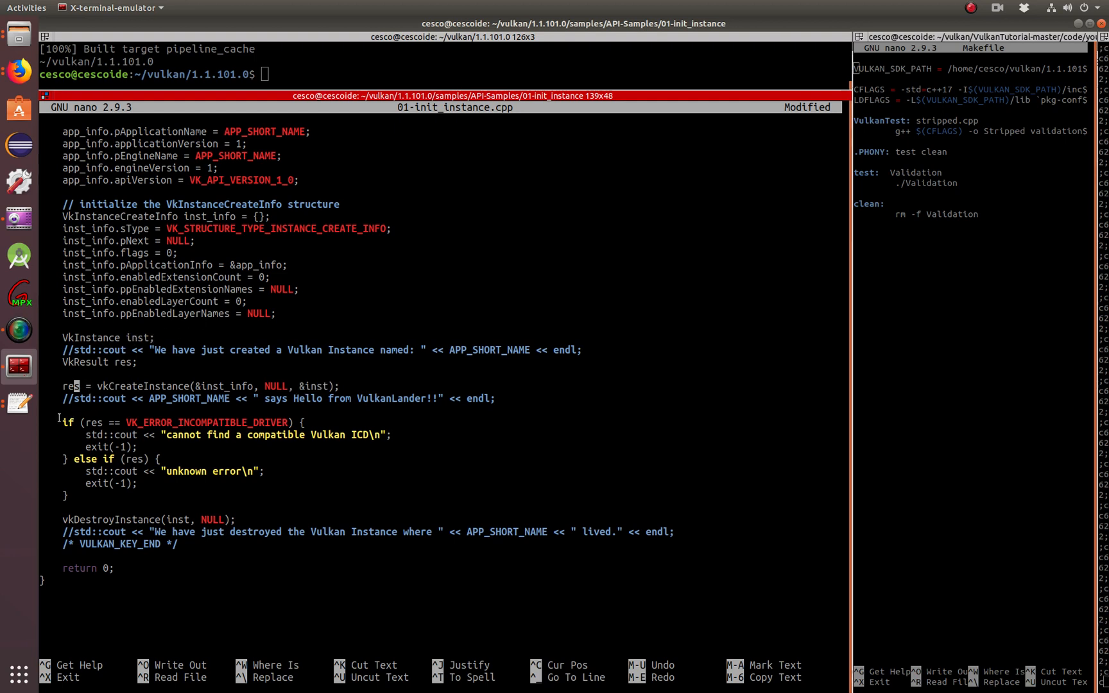
- Select across the three commented std::cout lines around instance creation and destruction
left_click_drag(63, 422, 68, 493)
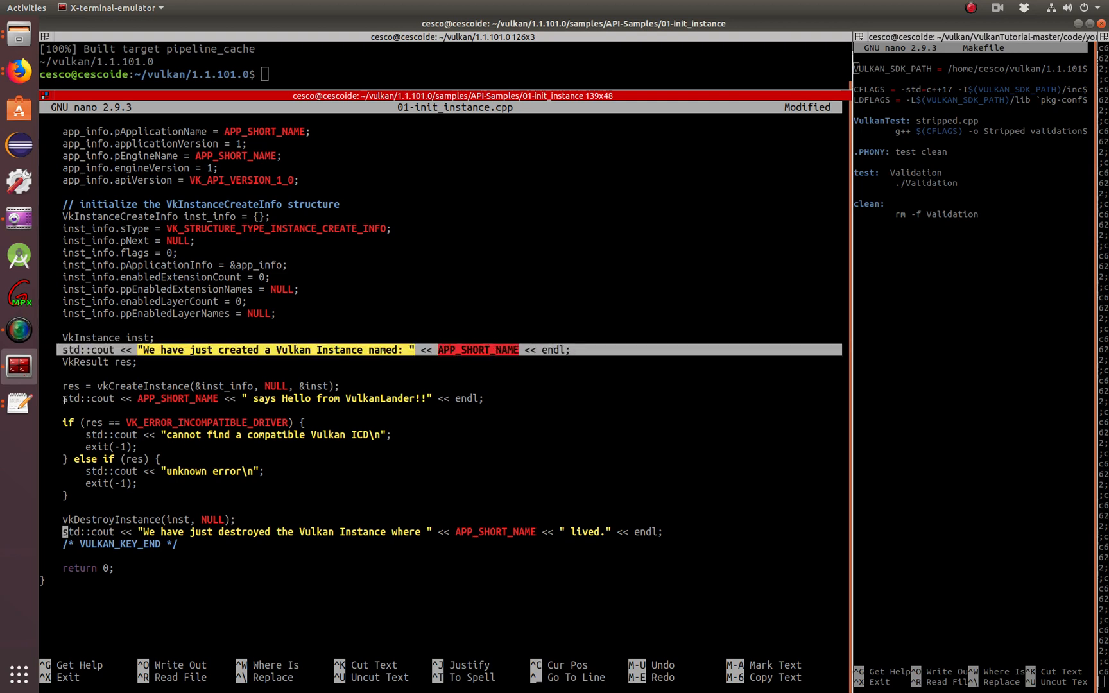
left_click(481, 405)
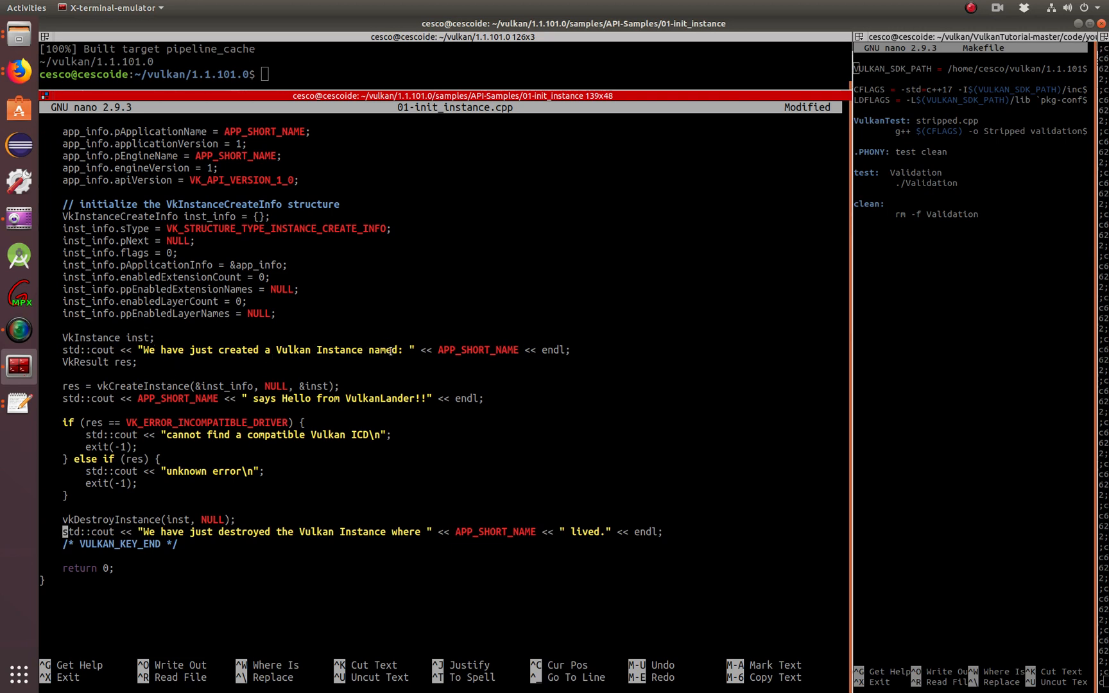
double_click(478, 349)
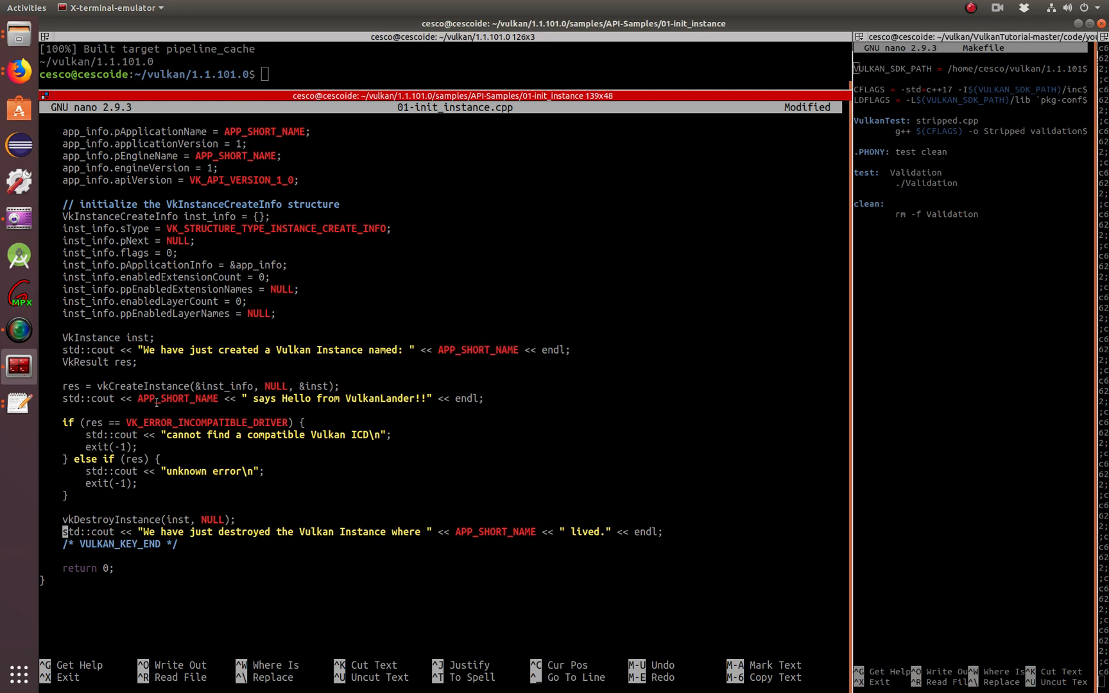
double_click(178, 398)
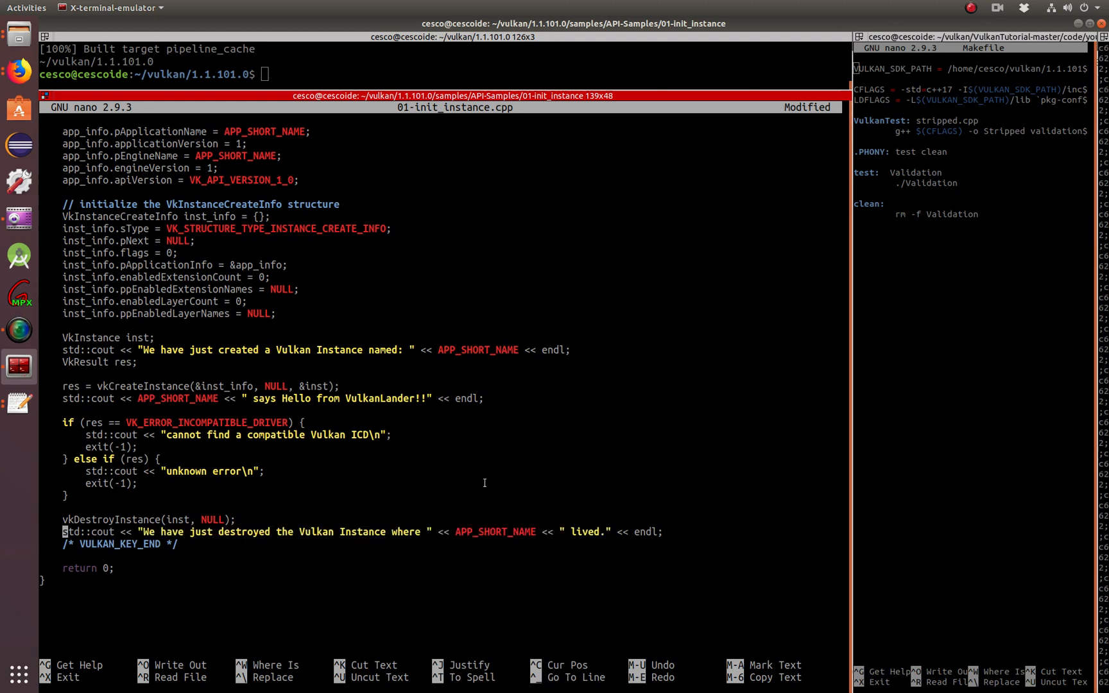
- Exit nano and run ./01-init_instance to print the created, hello and destroyed messages
key("ctrl+x")
type("ls")
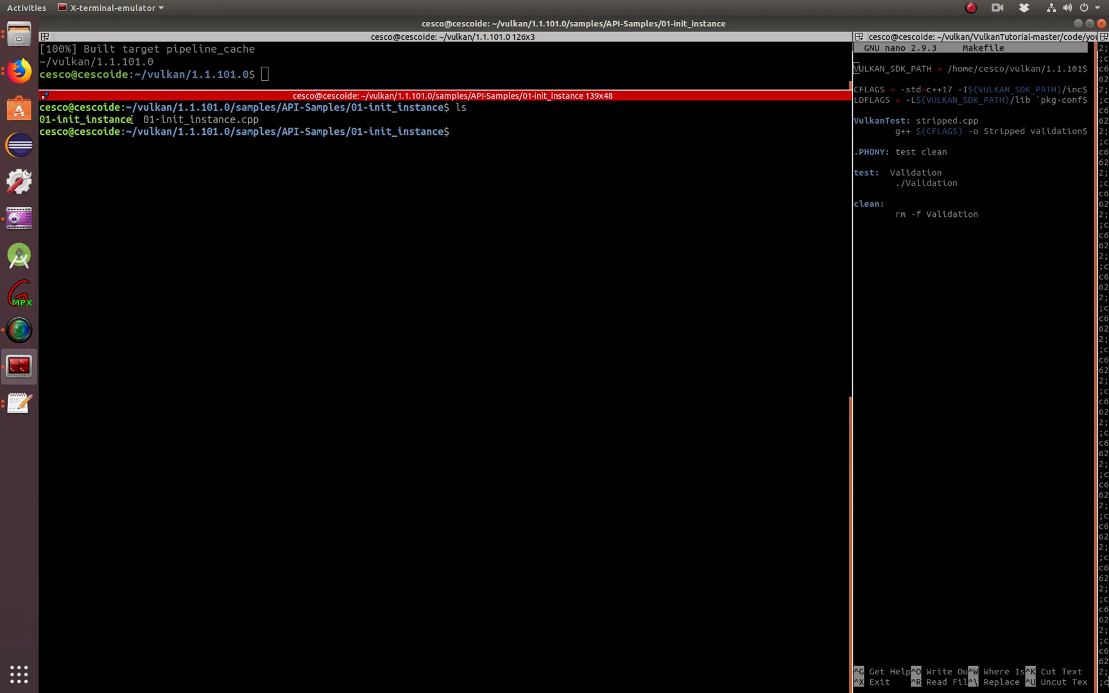
double_click(202, 119)
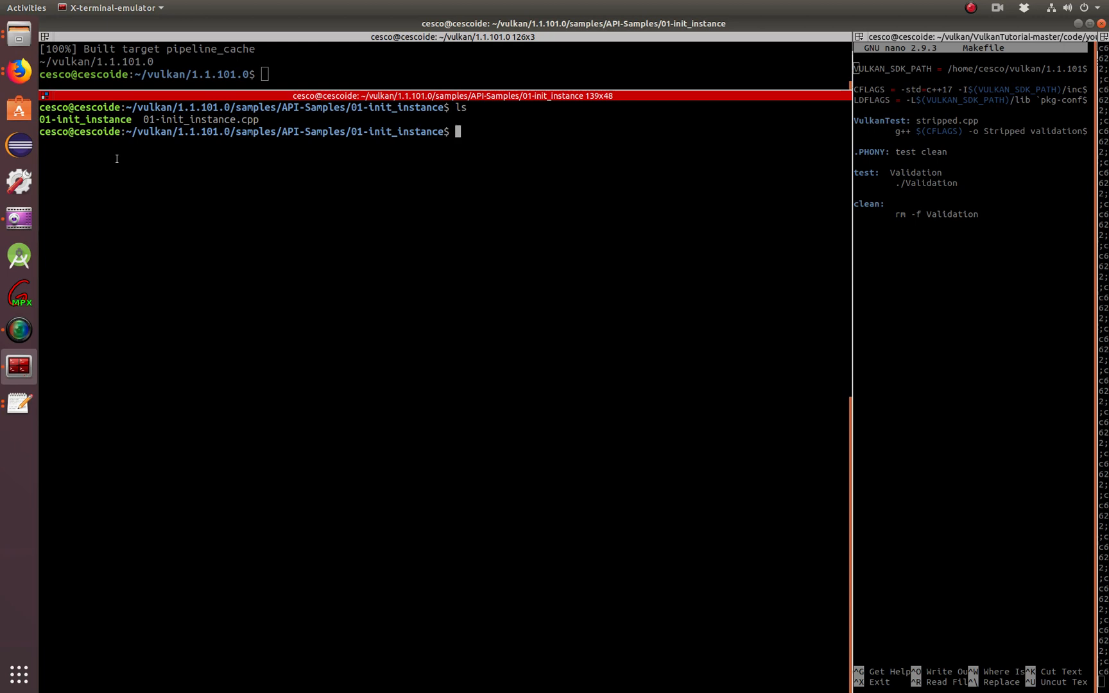
type("./")
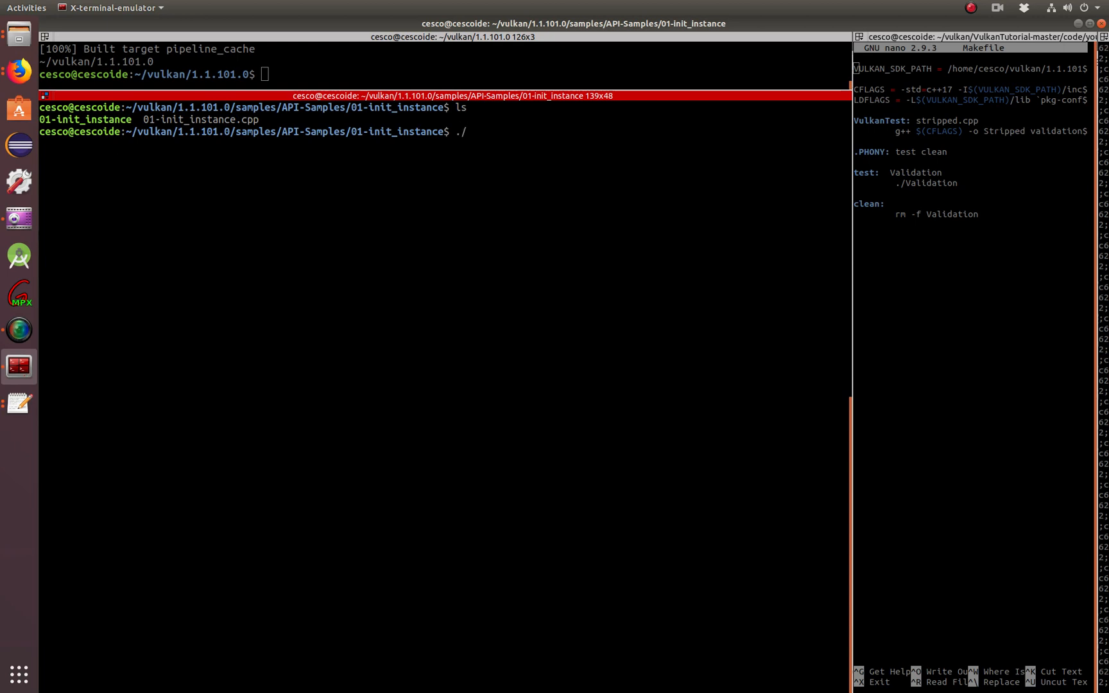
type("01-init_instance")
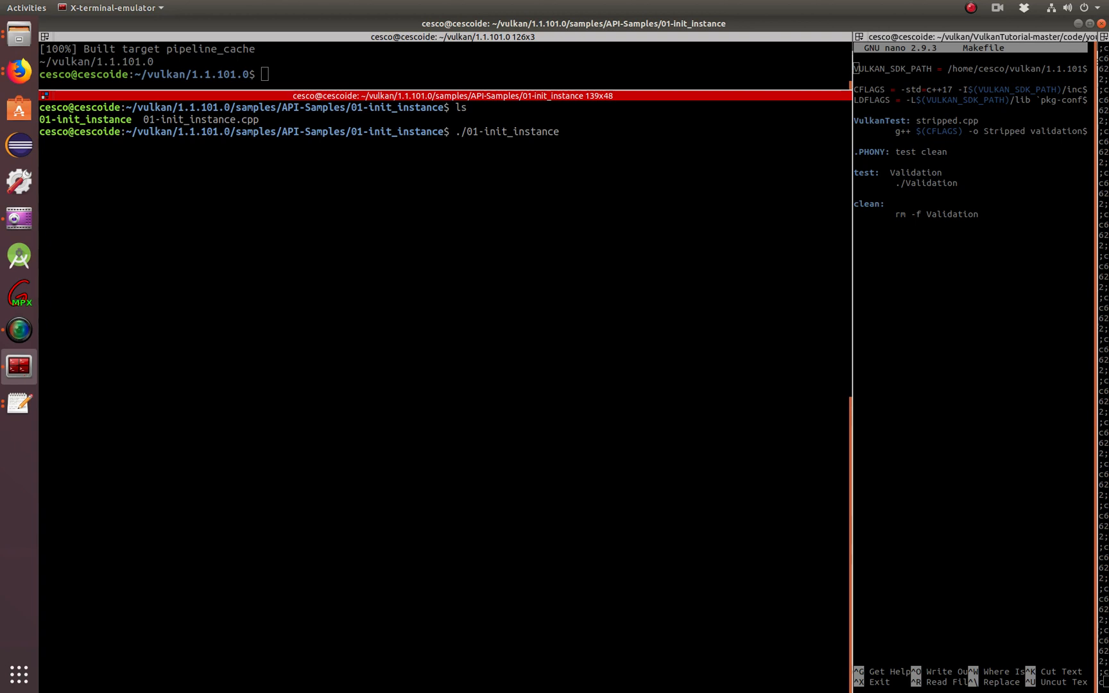
key("Return")
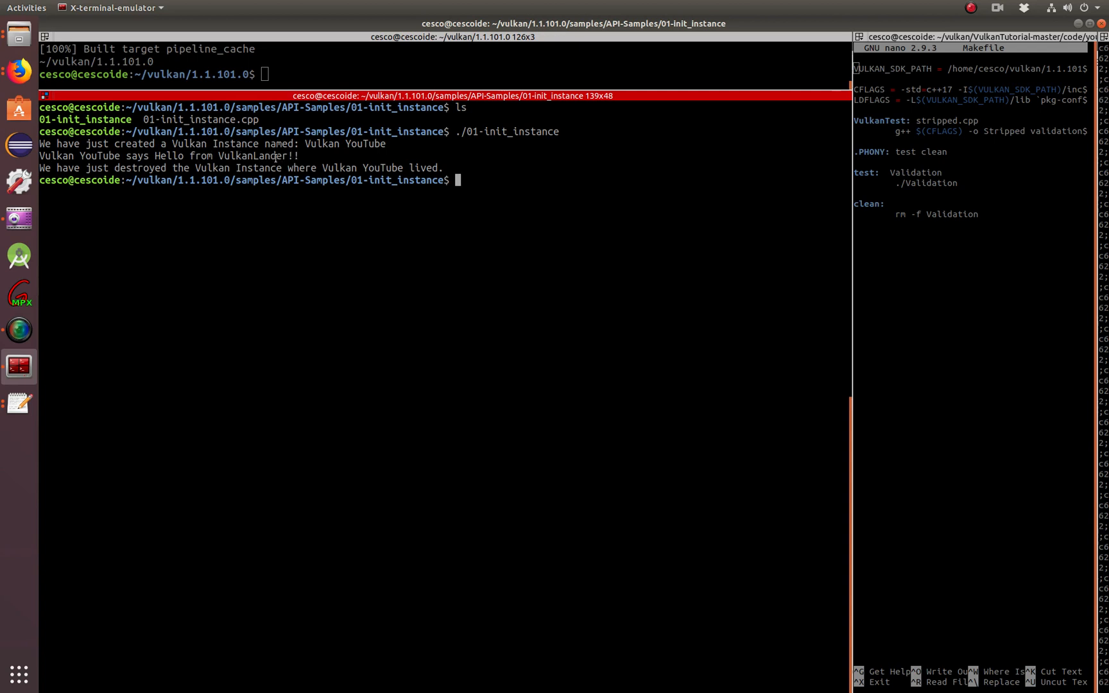
mouse_move(102, 204)
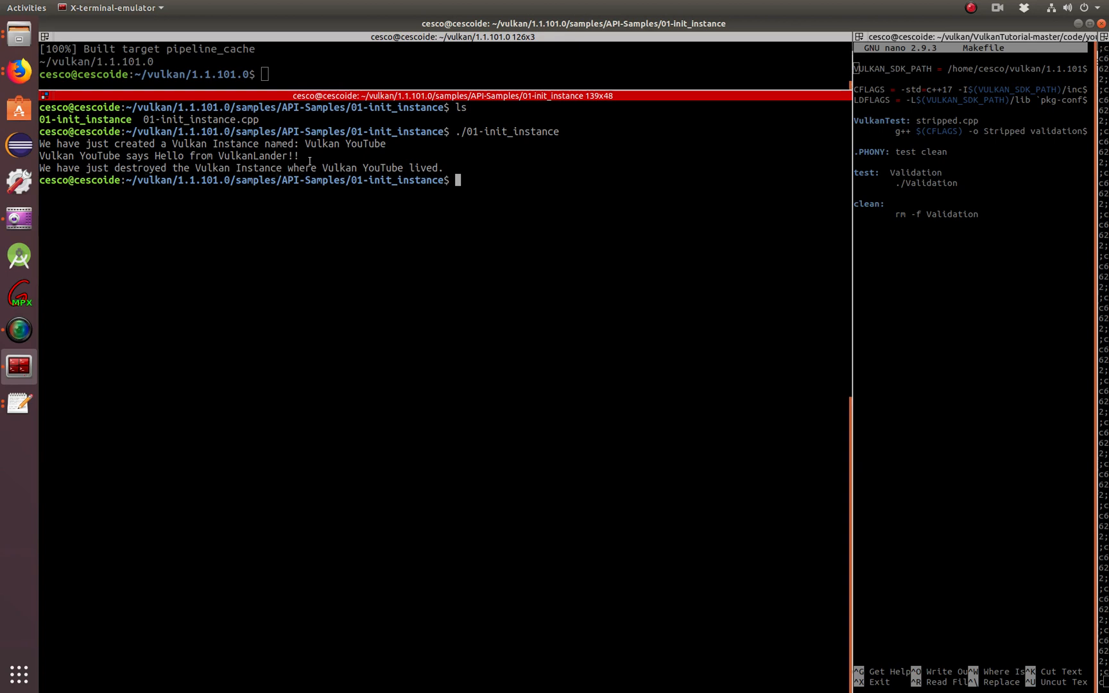
mouse_move(234, 294)
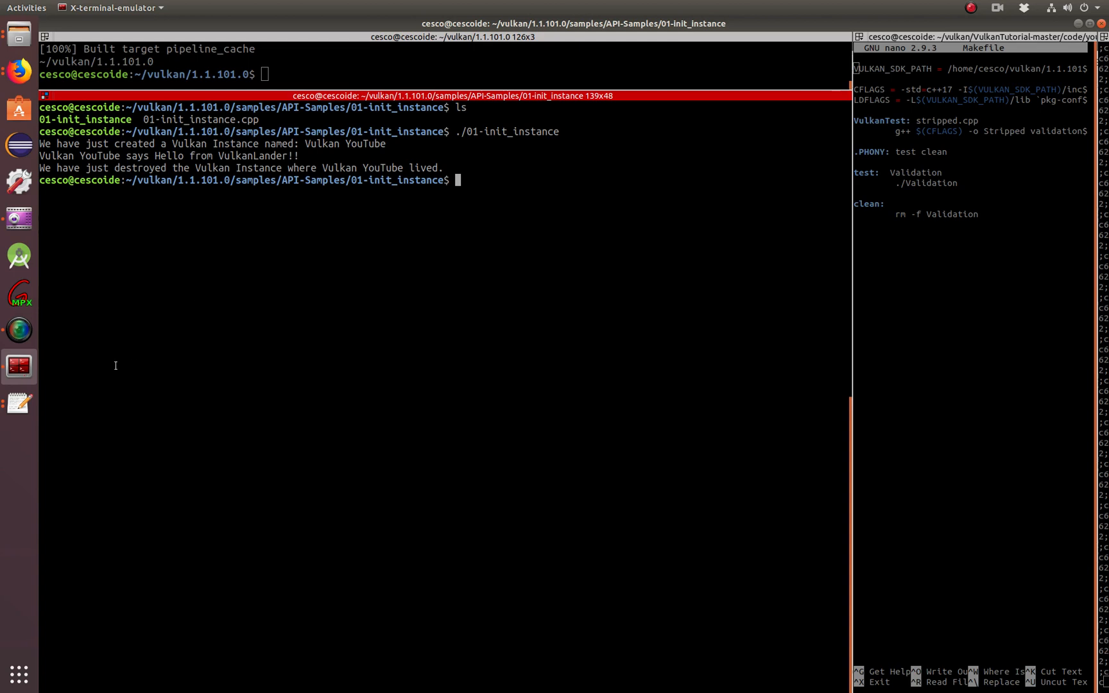
mouse_move(61, 358)
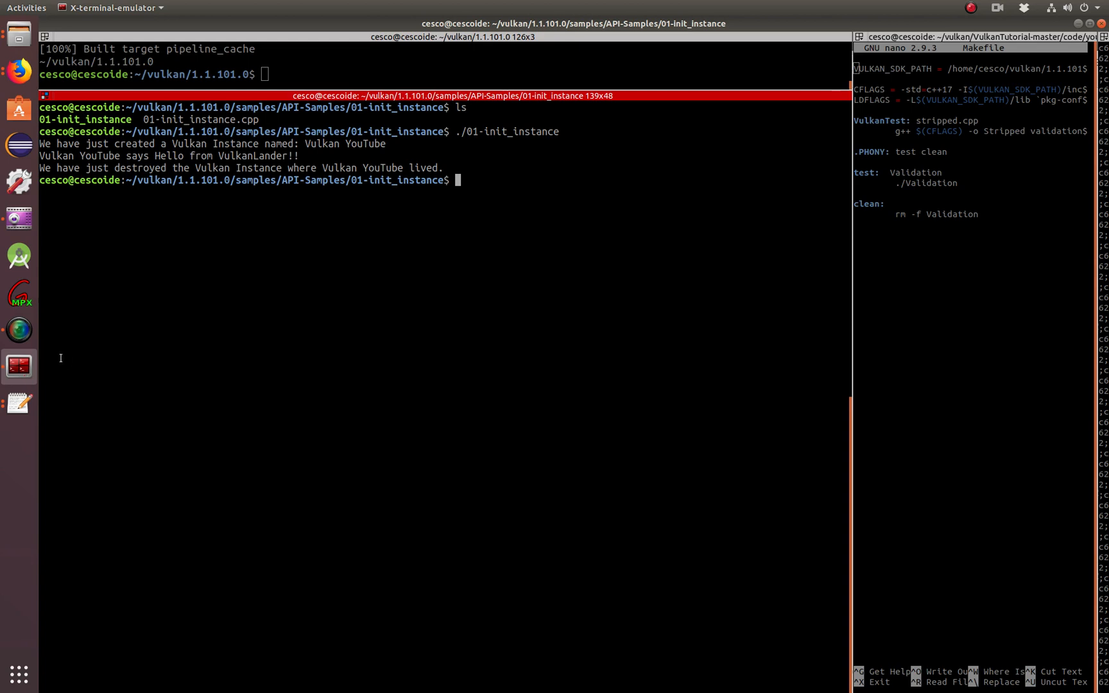
mouse_move(20, 330)
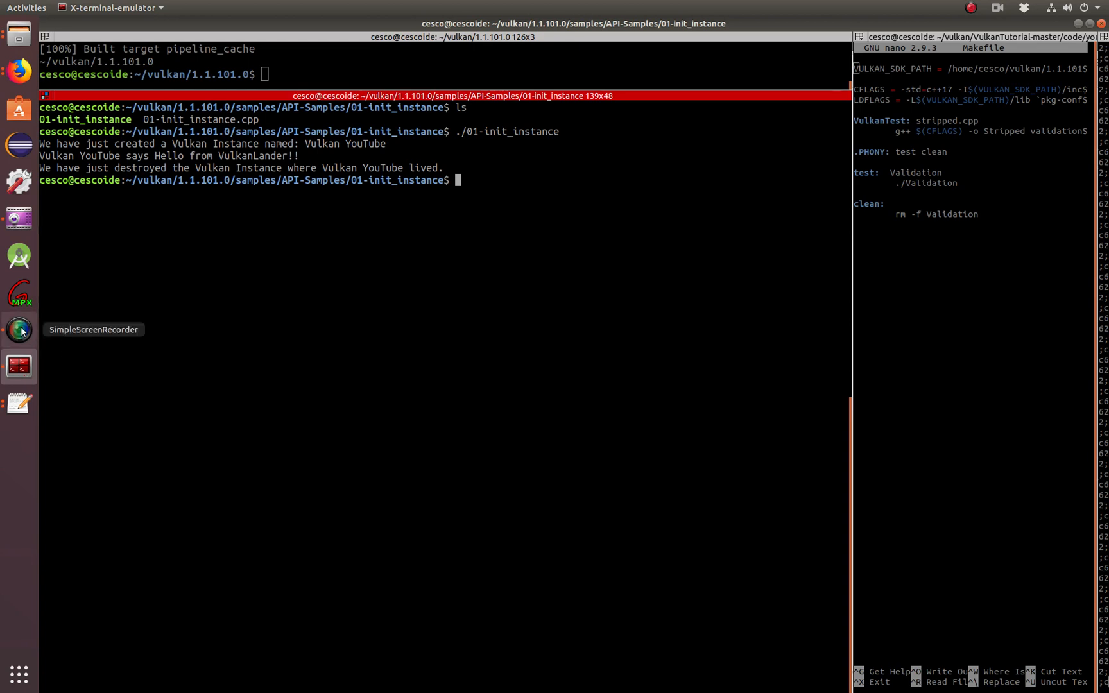
- Bring up the SimpleScreenRecorder window from the Ubuntu dock
left_click(18, 330)
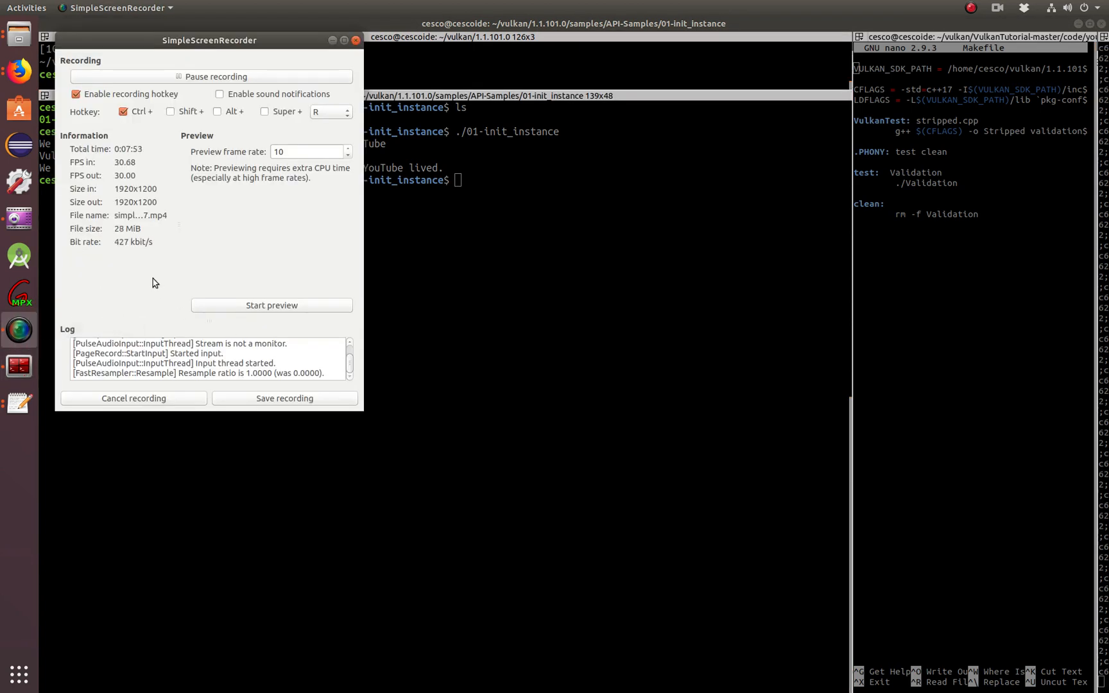